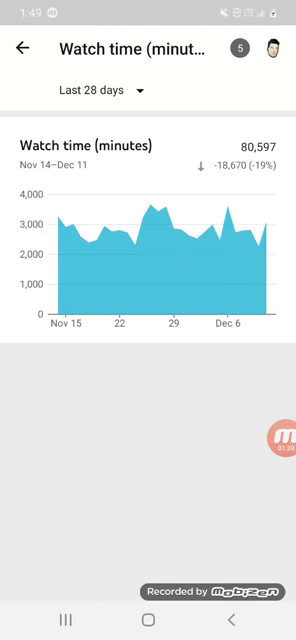
# Open the 'Last 28 days' period dropdown on the watch time report.
pyautogui.click(22, 48)
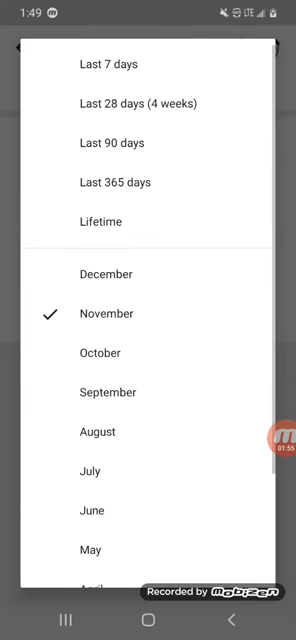
# Scroll the period list toward March for the estimated revenue report.
pyautogui.scroll(-3)
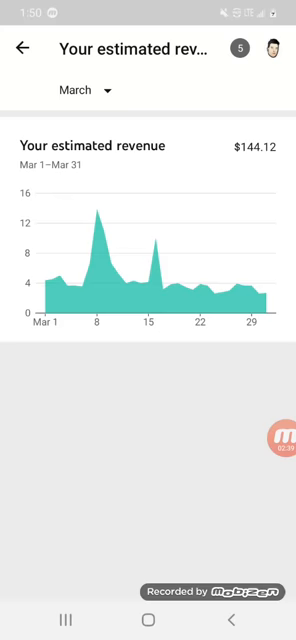
# Switch the revenue chart to February, then to May ($172.37 for May 1–31).
pyautogui.click(82, 90)
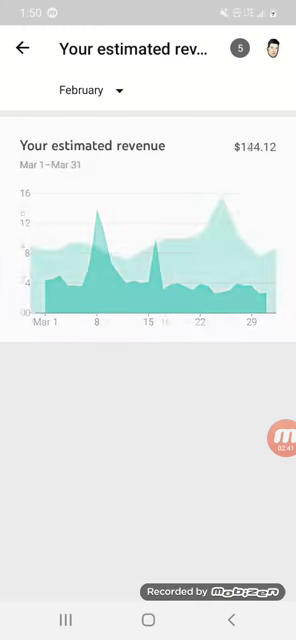
pyautogui.click(86, 90)
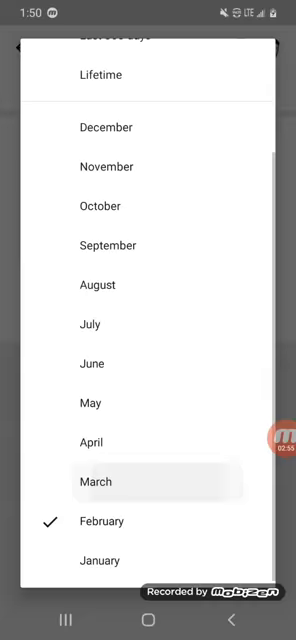
pyautogui.click(95, 482)
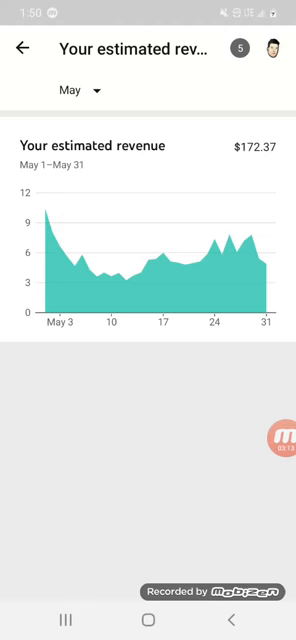
# Step the revenue chart through later months from June, landing on November ($415.31).
pyautogui.click(46, 230)
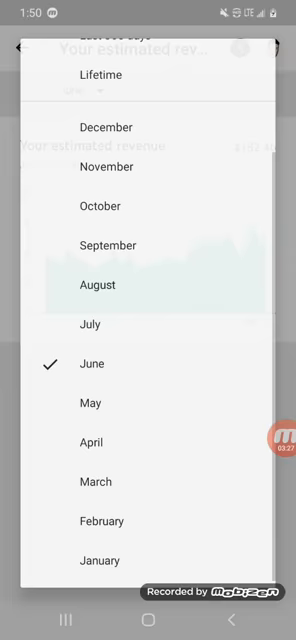
pyautogui.click(91, 324)
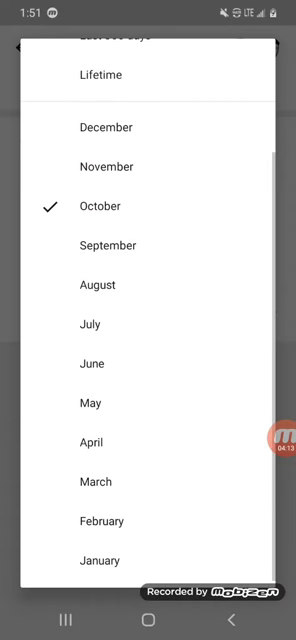
pyautogui.click(91, 560)
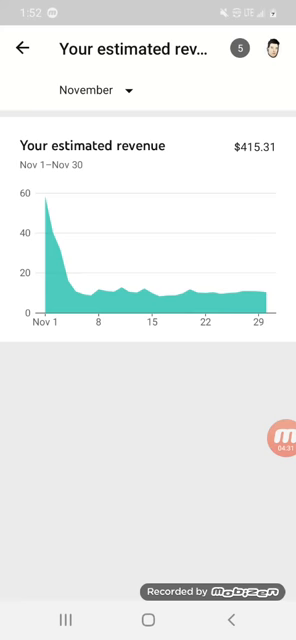
# Open the November period dropdown on the estimated revenue screen.
pyautogui.click(188, 300)
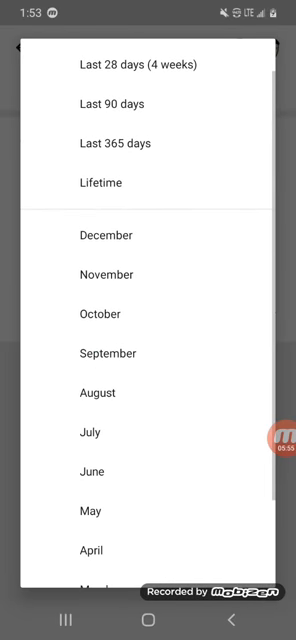
pyautogui.scroll(-3)
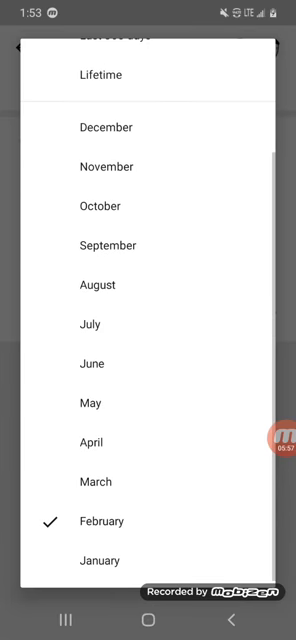
pyautogui.scroll(-3)
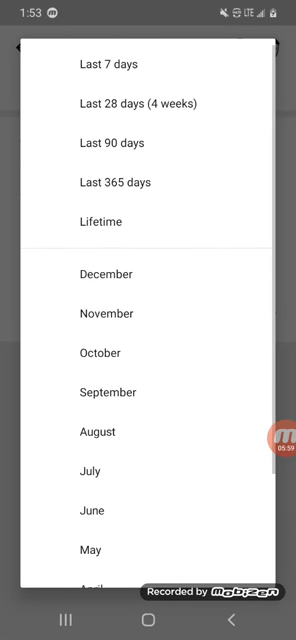
pyautogui.scroll(-3)
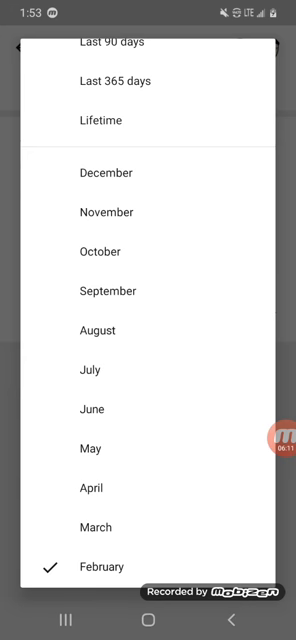
pyautogui.click(105, 212)
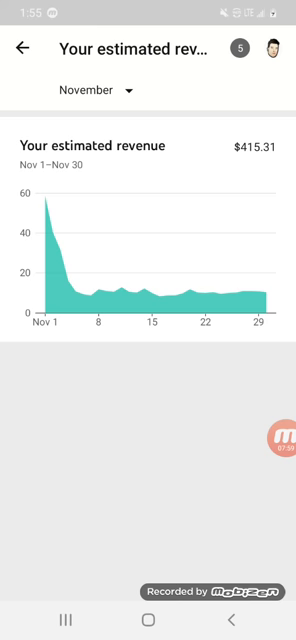
# Select November in the period list, keeping the $415.31 revenue chart for Nov 1–30.
pyautogui.click(277, 462)
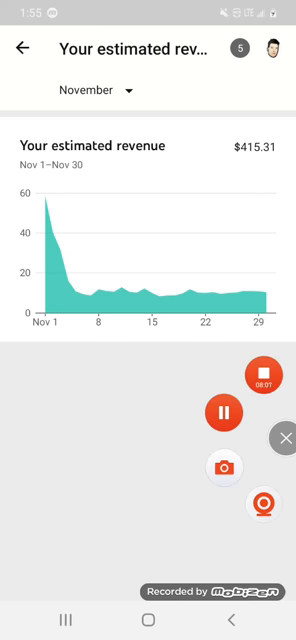